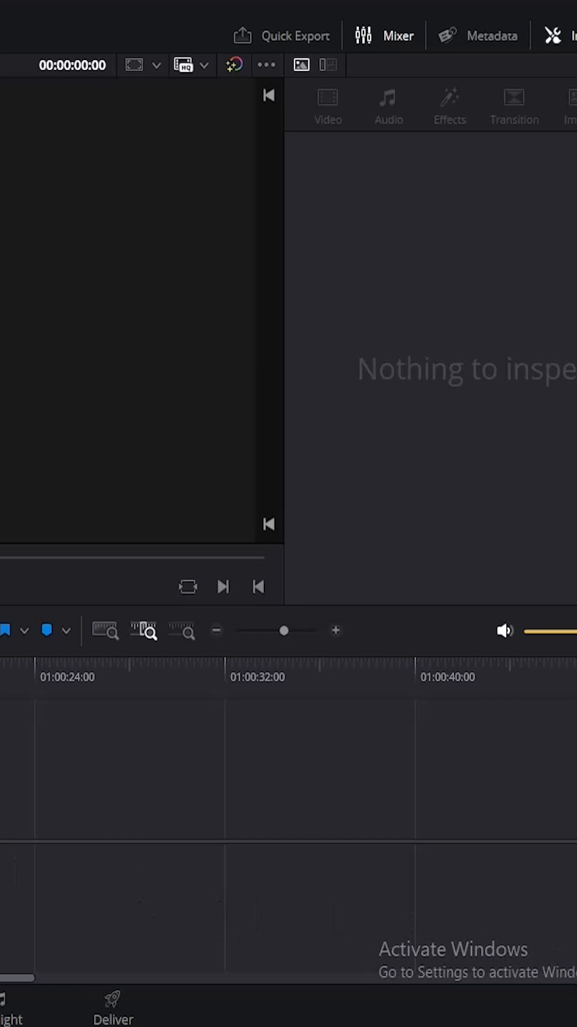
# Set proxy resolution Half and DNxHR HQ for proxy, optimized media and render cache, then save.
pyautogui.click(383, 35)
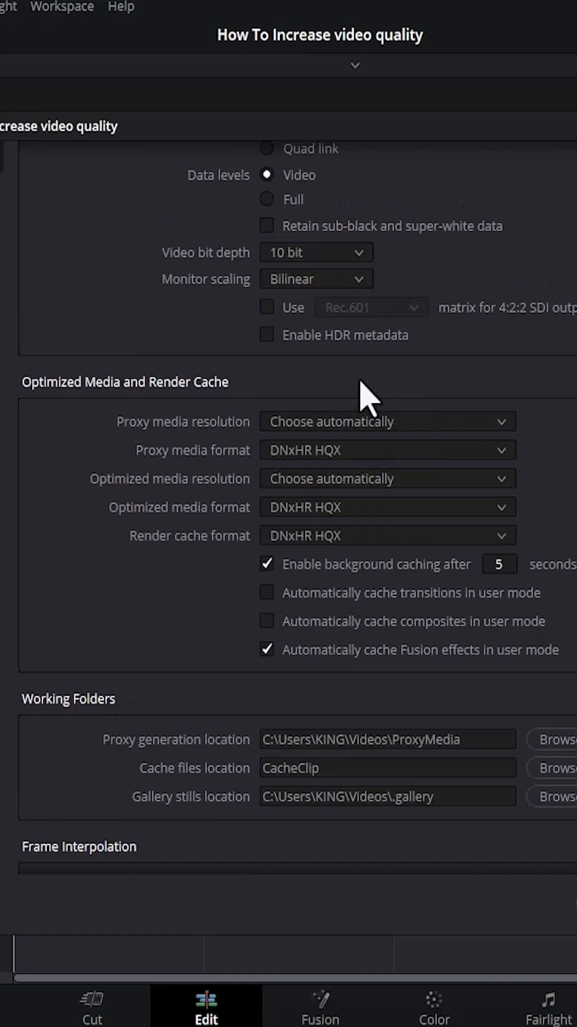
pyautogui.moveTo(256, 445)
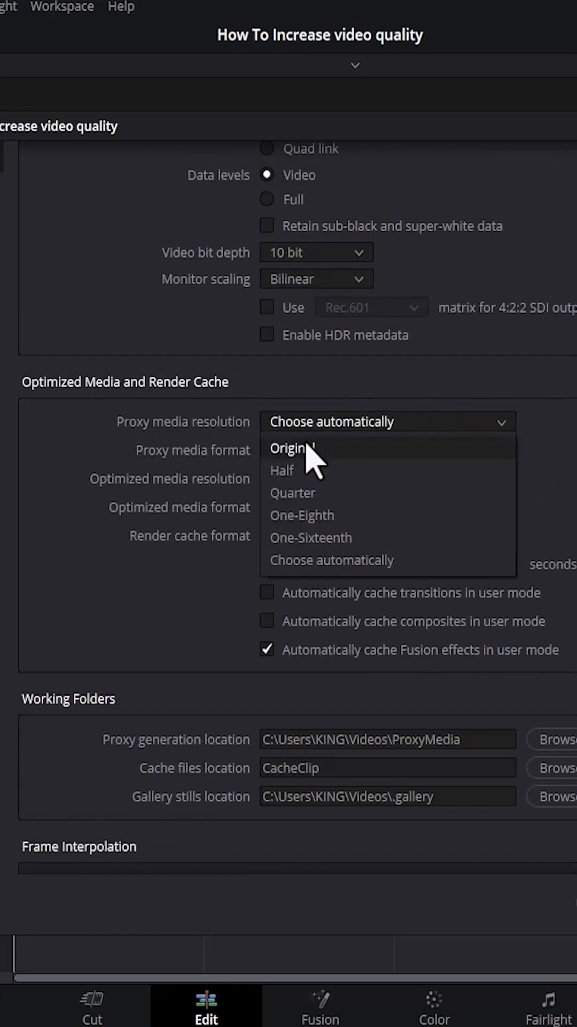
pyautogui.moveTo(317, 492)
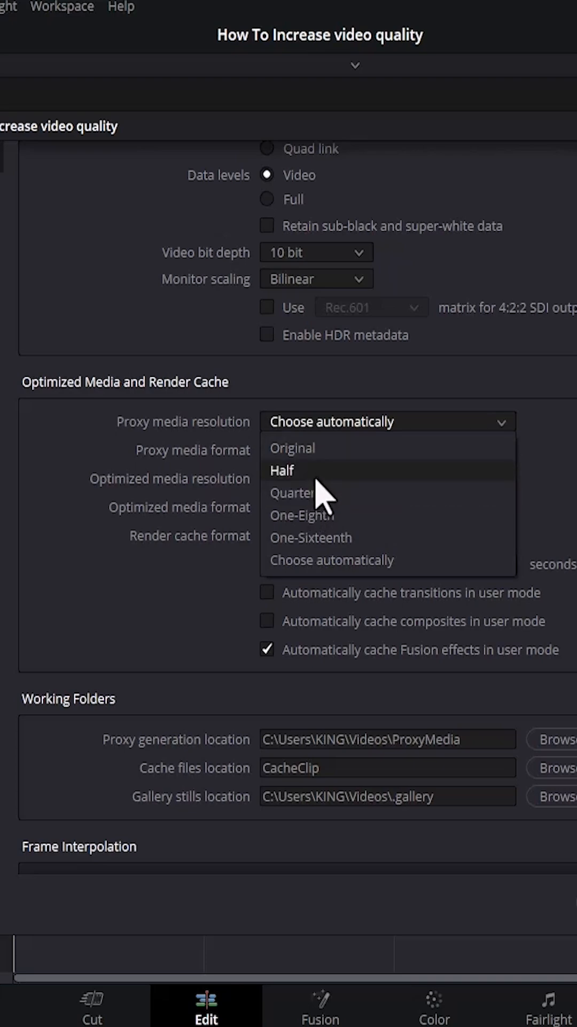
pyautogui.click(281, 469)
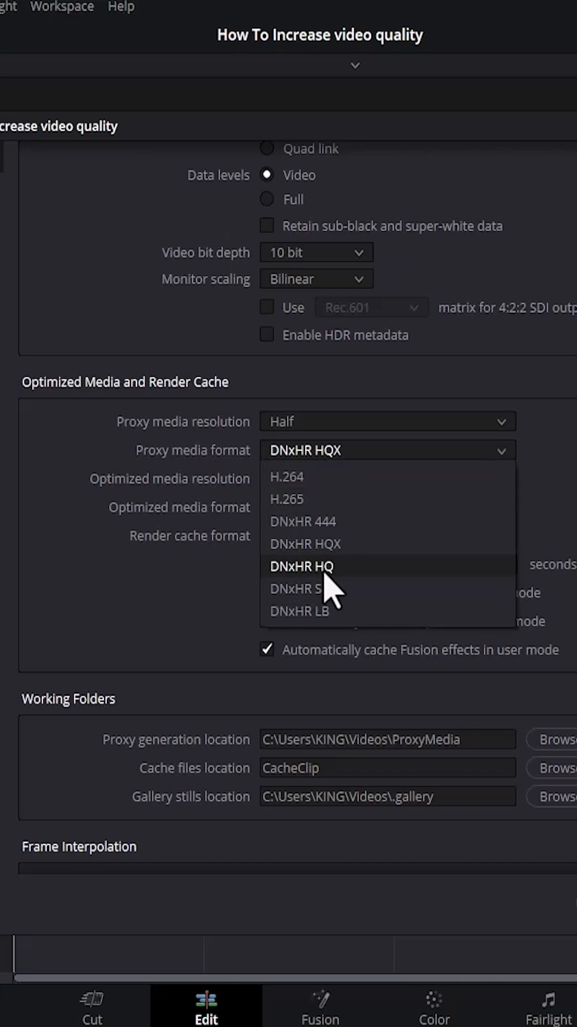
pyautogui.moveTo(337, 593)
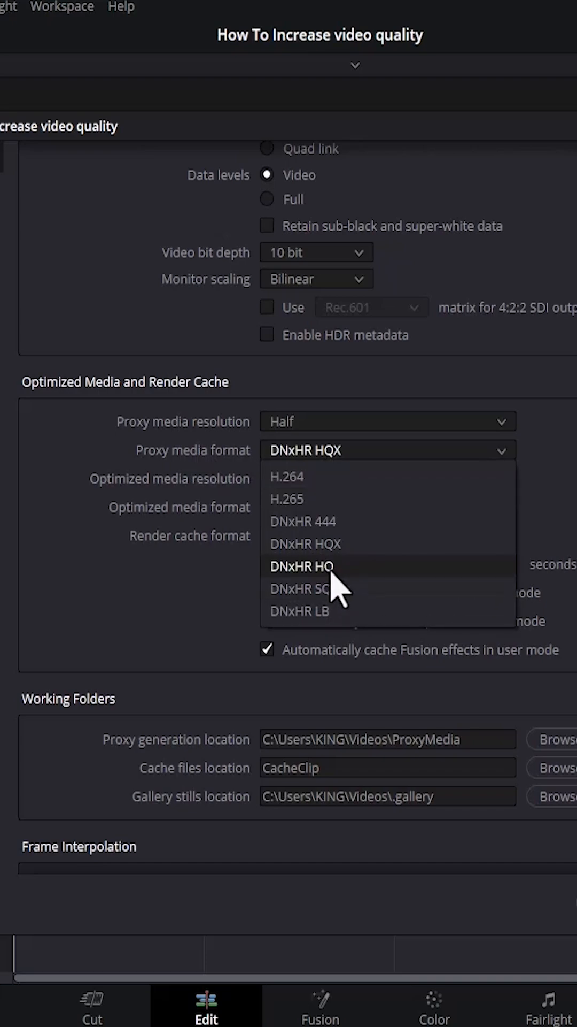
pyautogui.moveTo(335, 588)
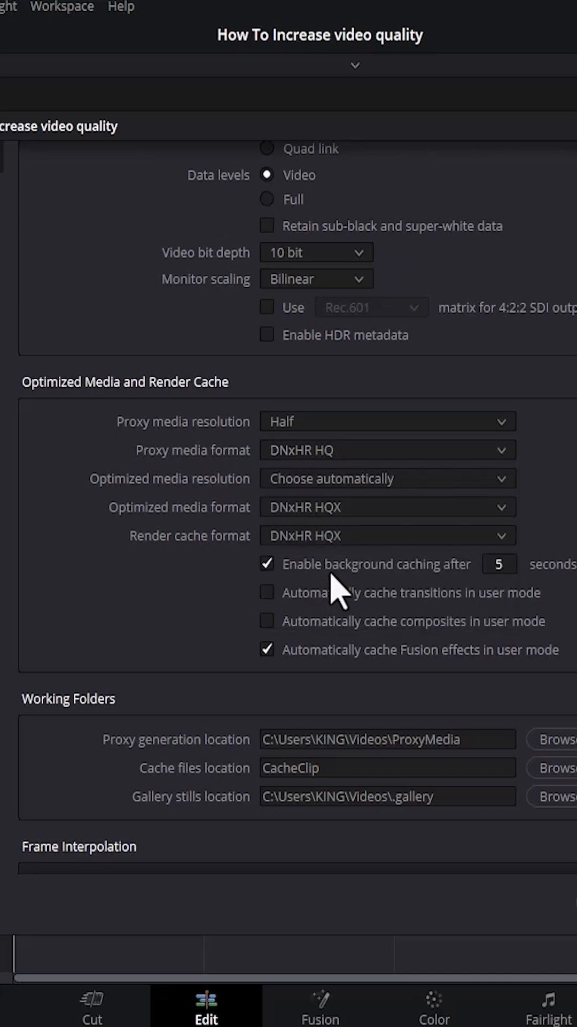
pyautogui.moveTo(281, 530)
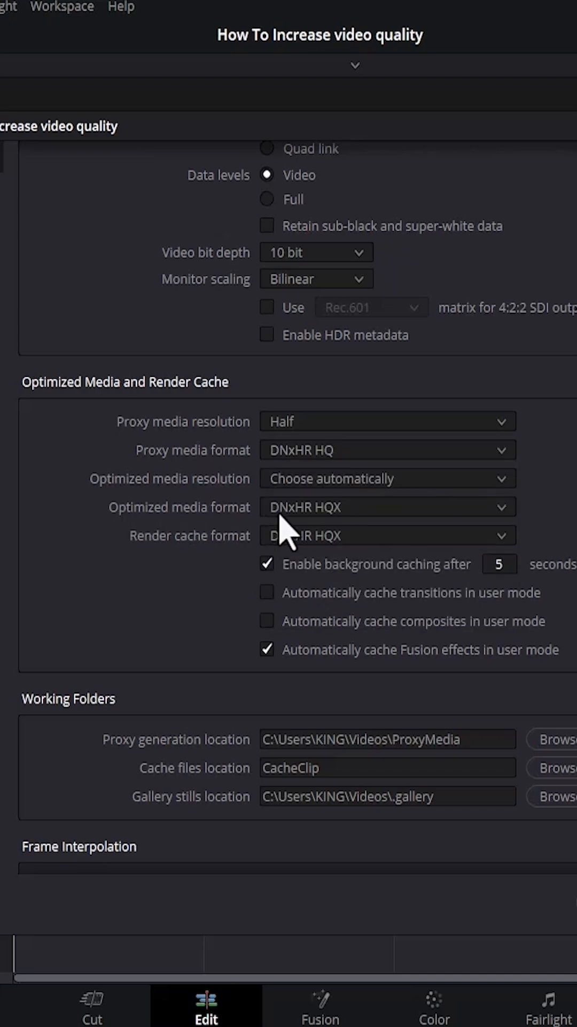
pyautogui.click(386, 506)
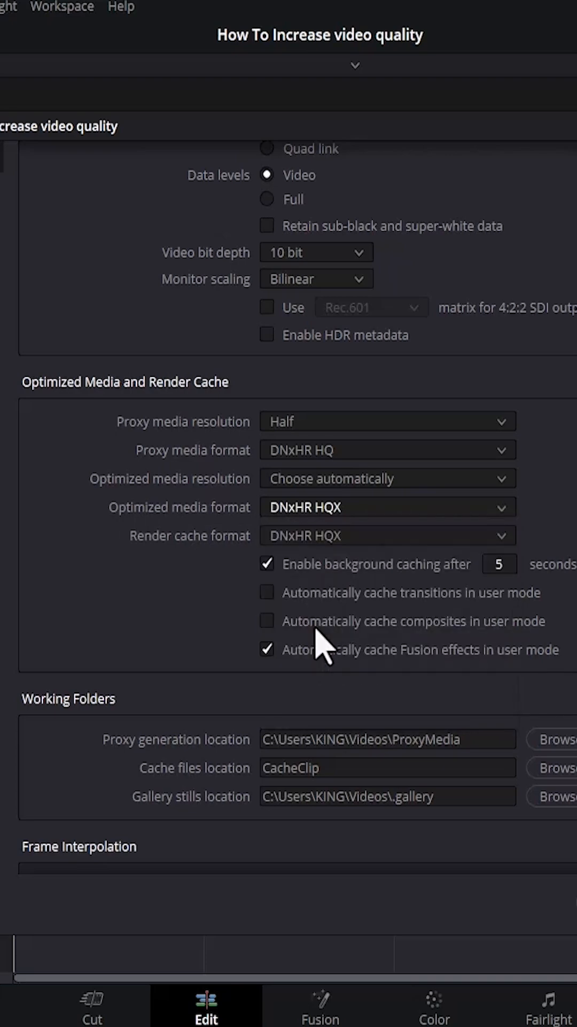
pyautogui.click(386, 535)
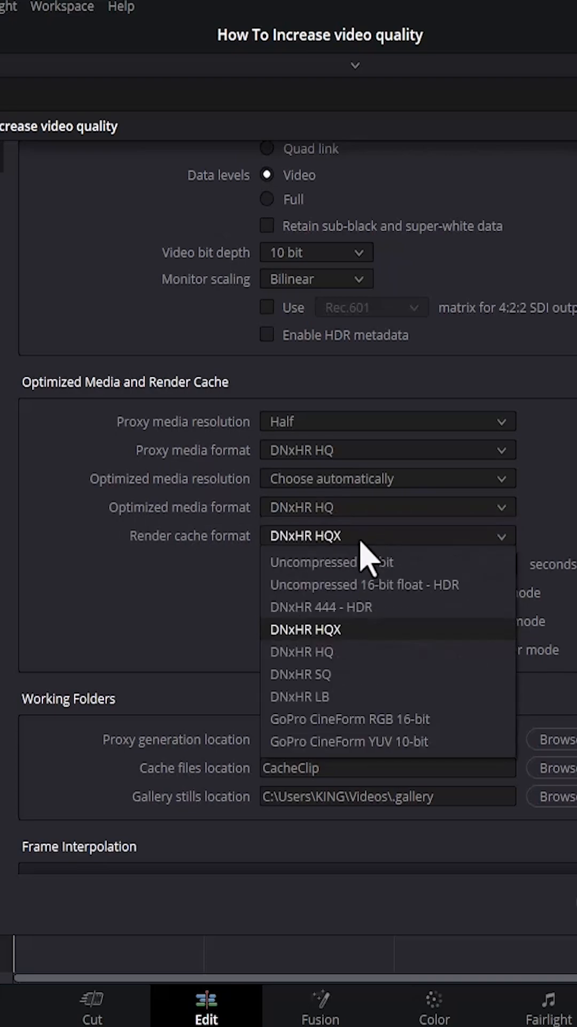
pyautogui.click(302, 652)
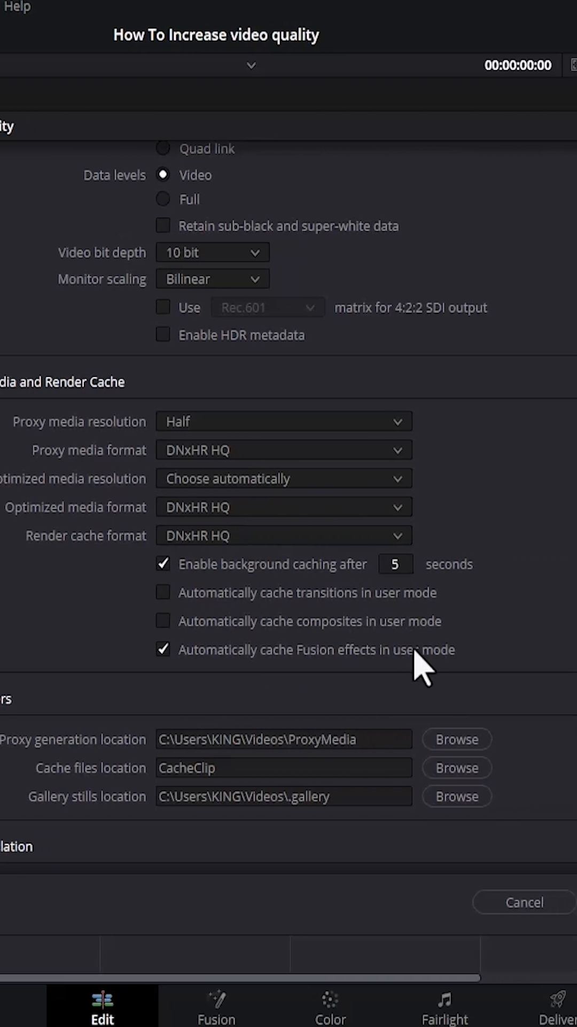
pyautogui.click(524, 902)
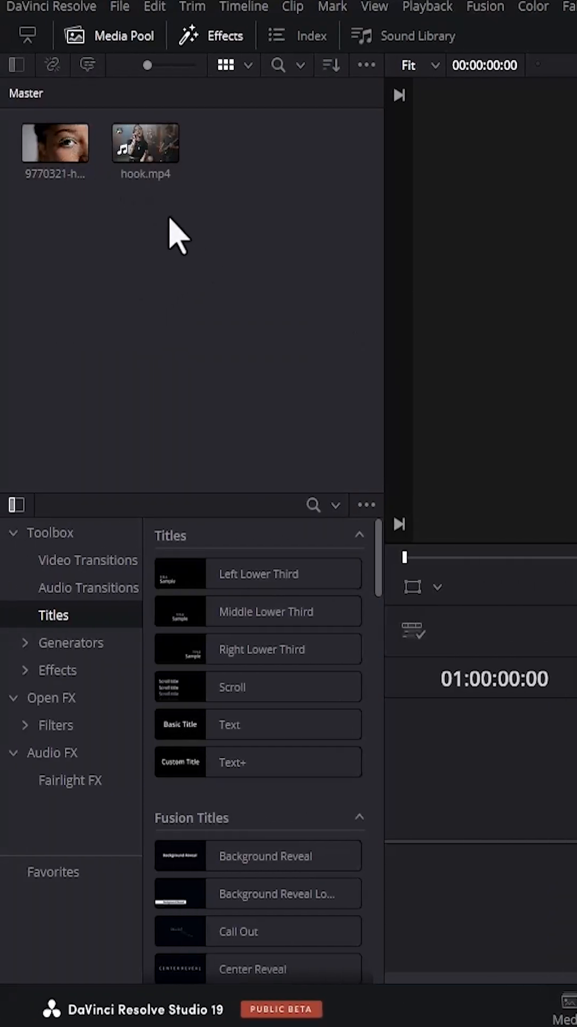
# Generate proxy media for both clips in the Media Pool.
pyautogui.rightClick(55, 142)
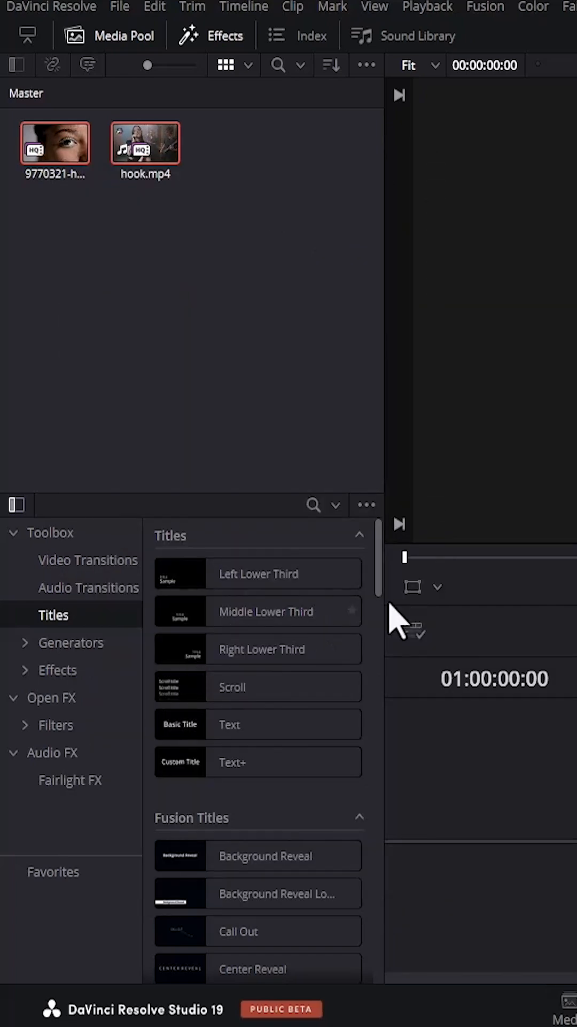
pyautogui.moveTo(173, 337)
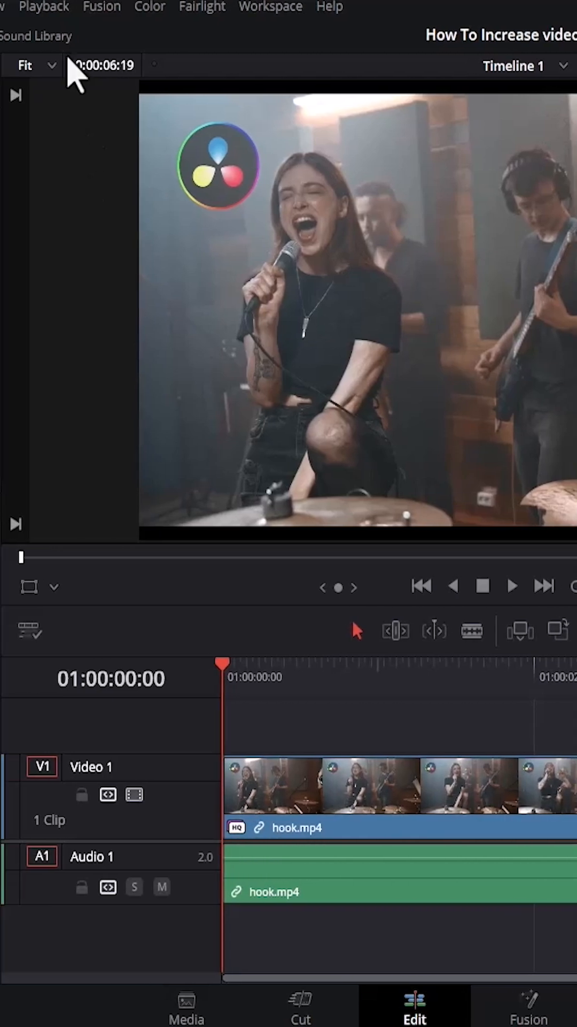
# Prefer proxies for playback and set timeline playback resolution to Half.
pyautogui.click(48, 6)
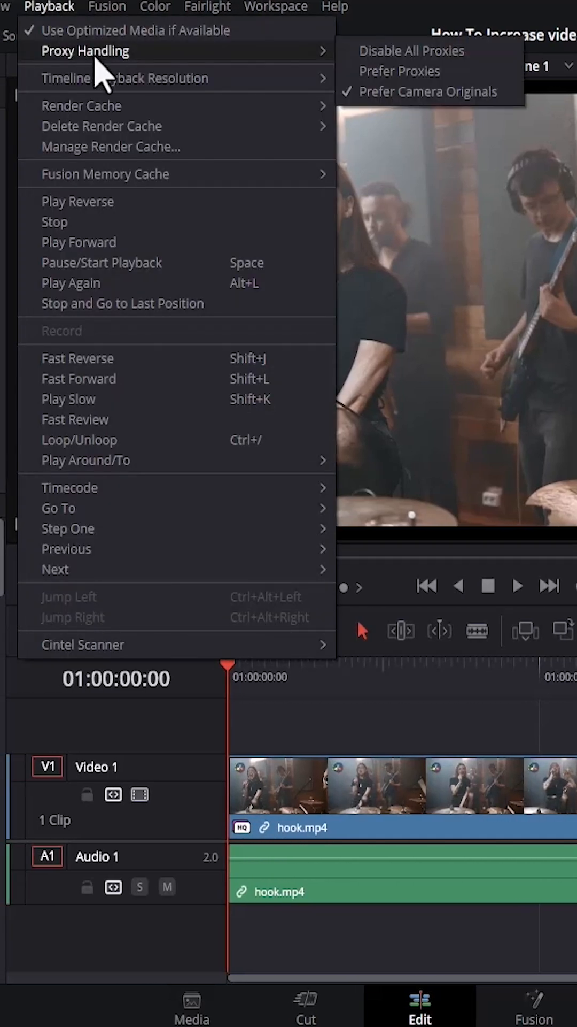
pyautogui.click(411, 50)
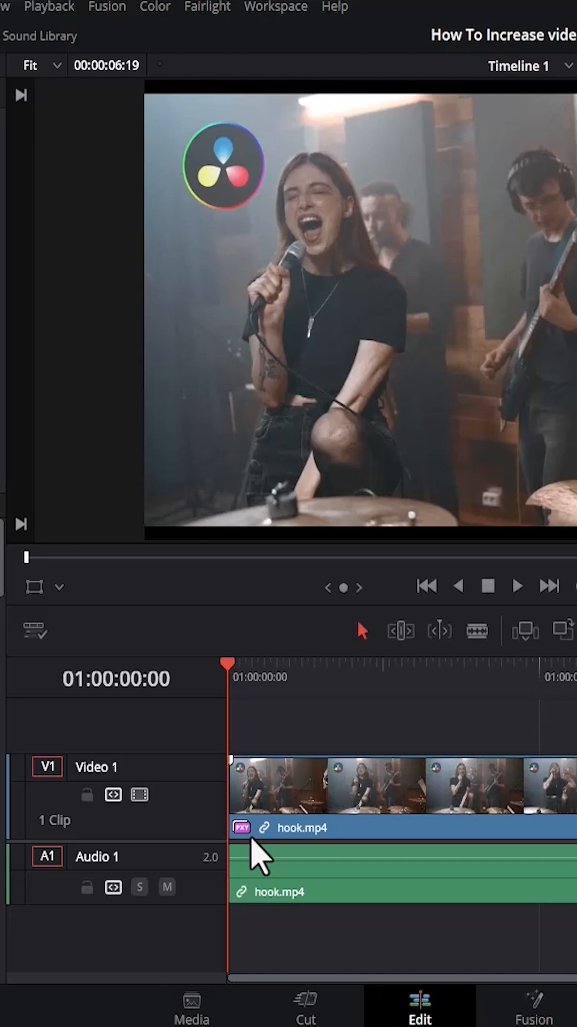
pyautogui.moveTo(49, 49)
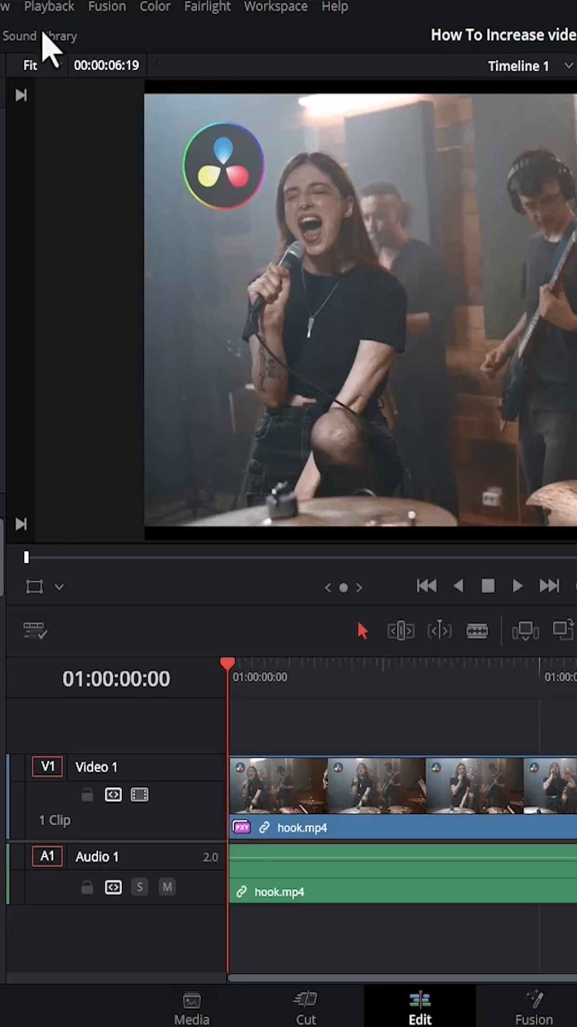
pyautogui.click(49, 6)
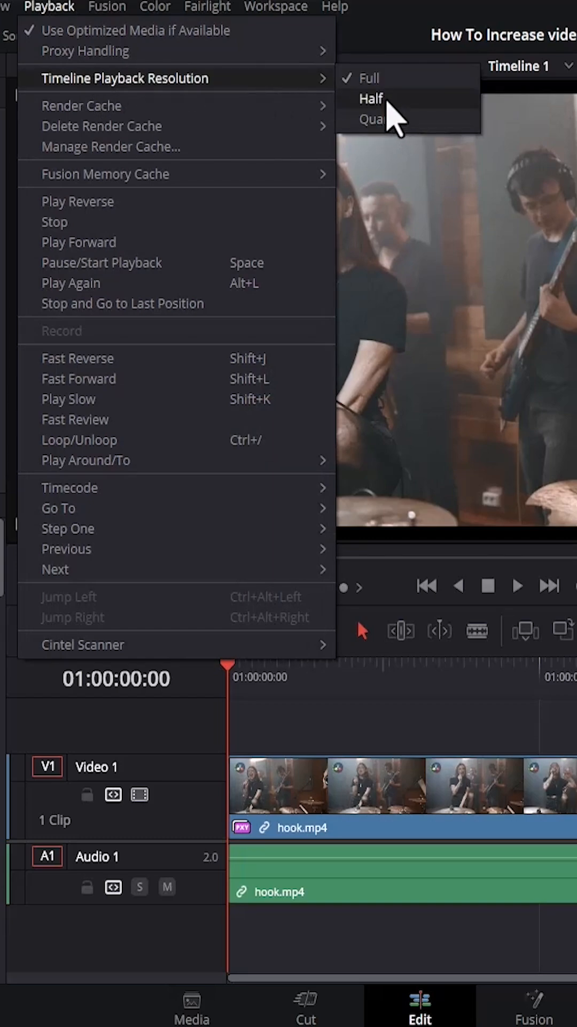
pyautogui.click(371, 98)
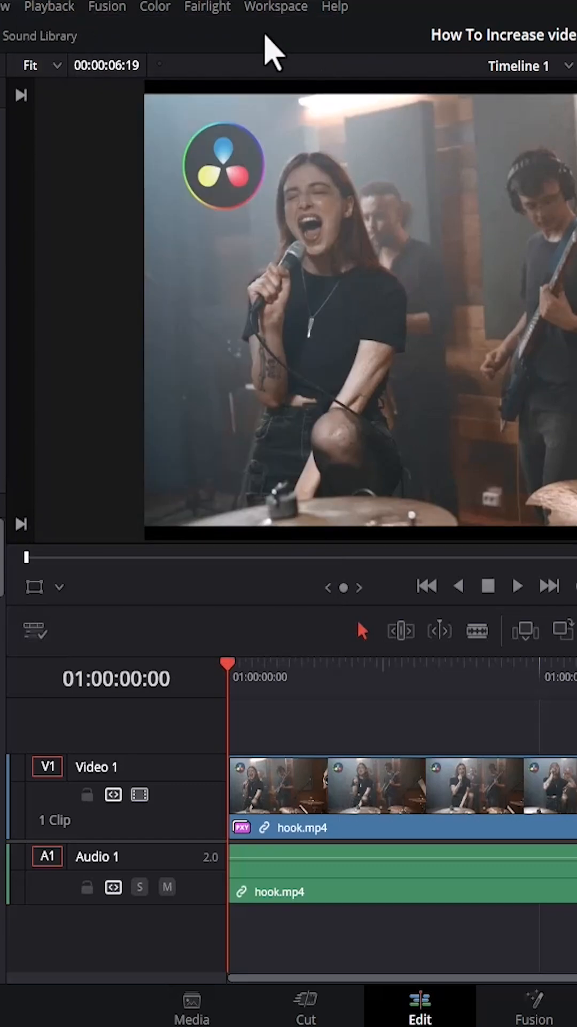
# Delete the project's unused render cache and answer the confirmation prompt.
pyautogui.click(47, 7)
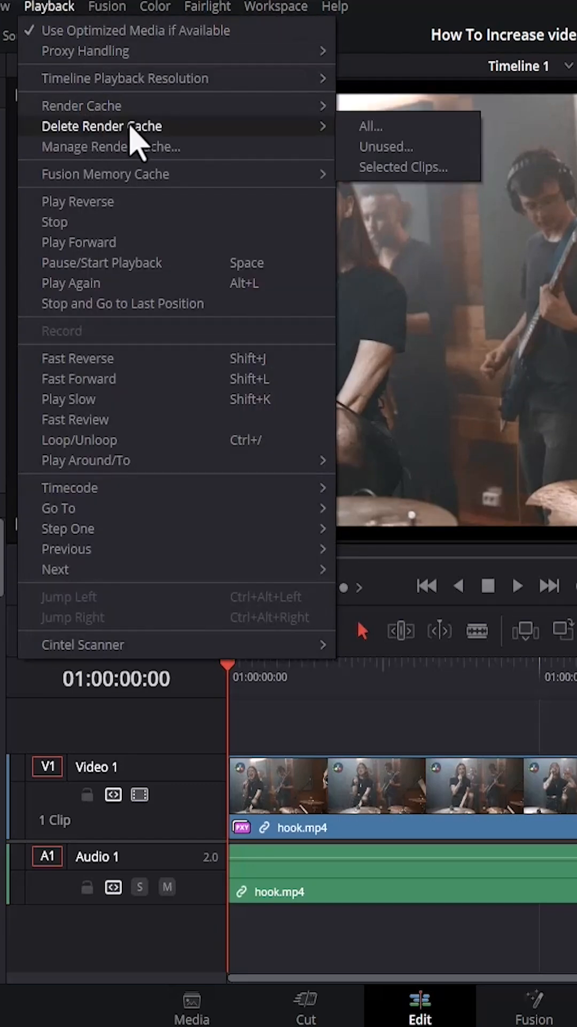
pyautogui.click(386, 147)
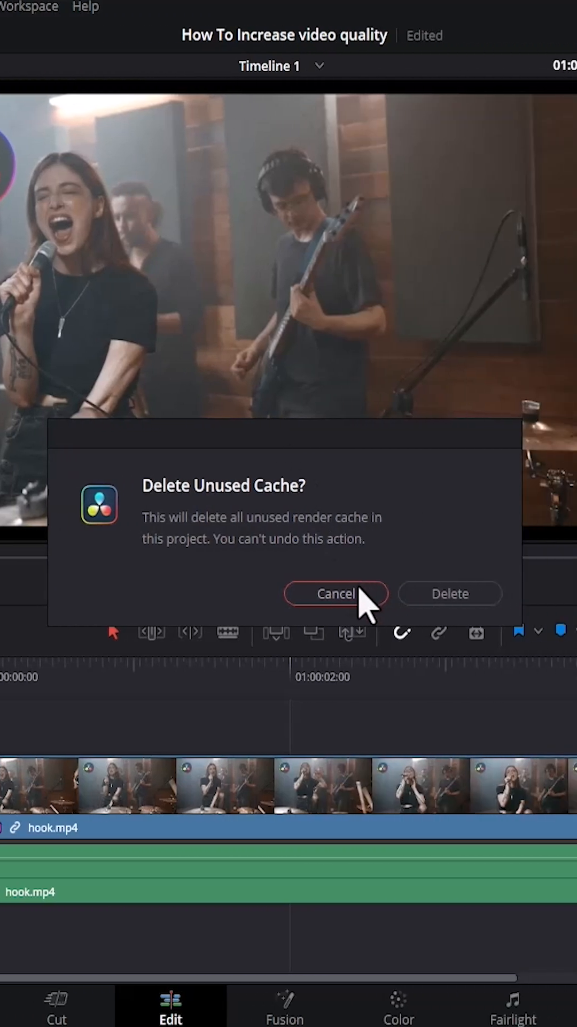
pyautogui.click(335, 593)
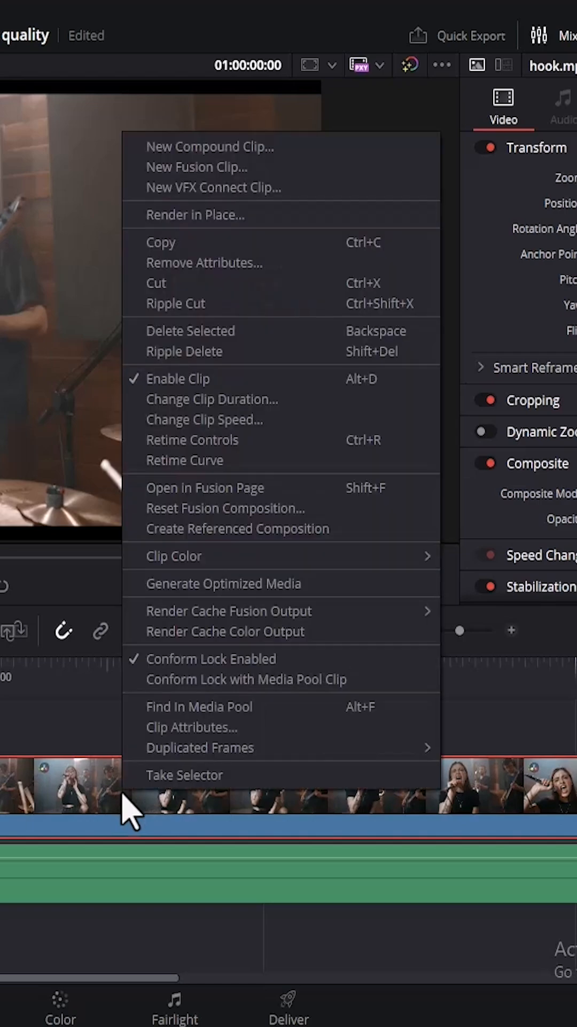
pyautogui.moveTo(225, 631)
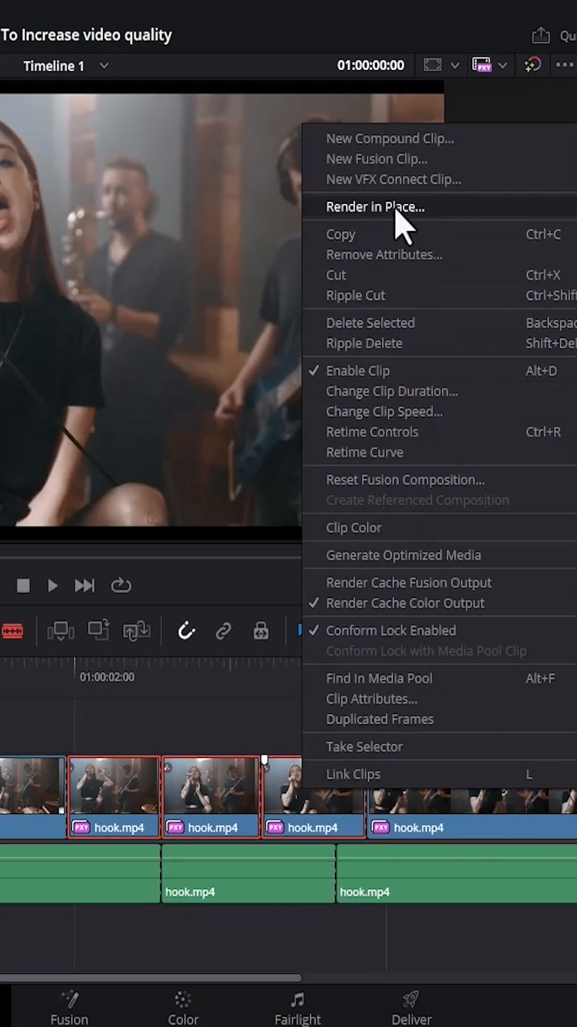
# Render the selected hook.mp4 pieces in place to the Downloads folder and play the rendered section.
pyautogui.click(373, 207)
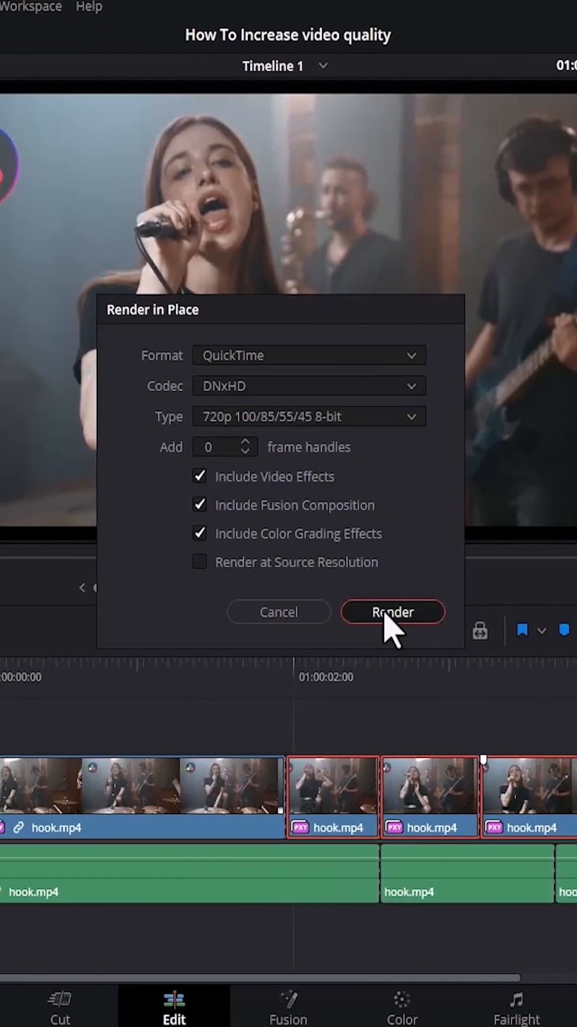
pyautogui.click(393, 610)
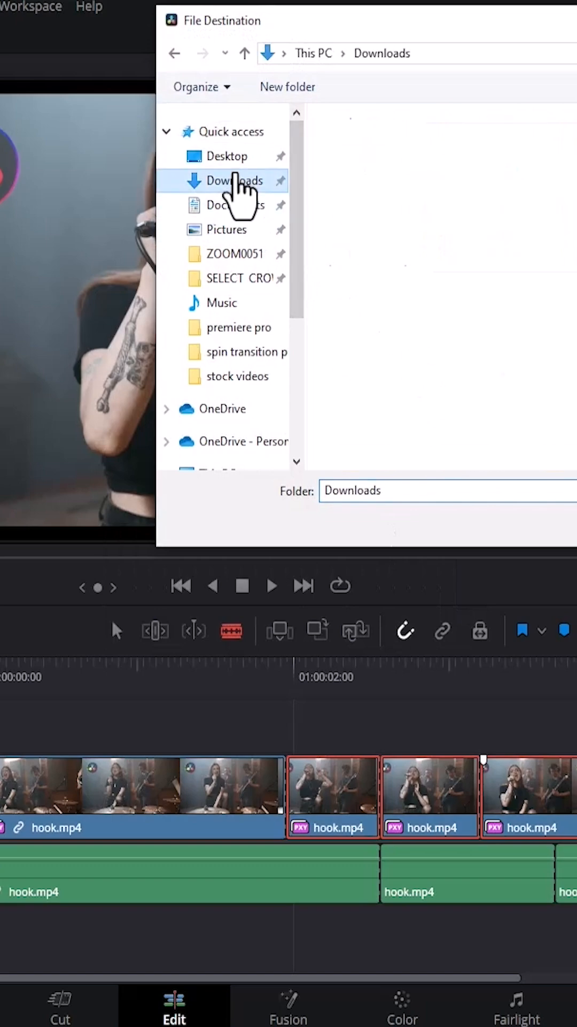
pyautogui.click(236, 181)
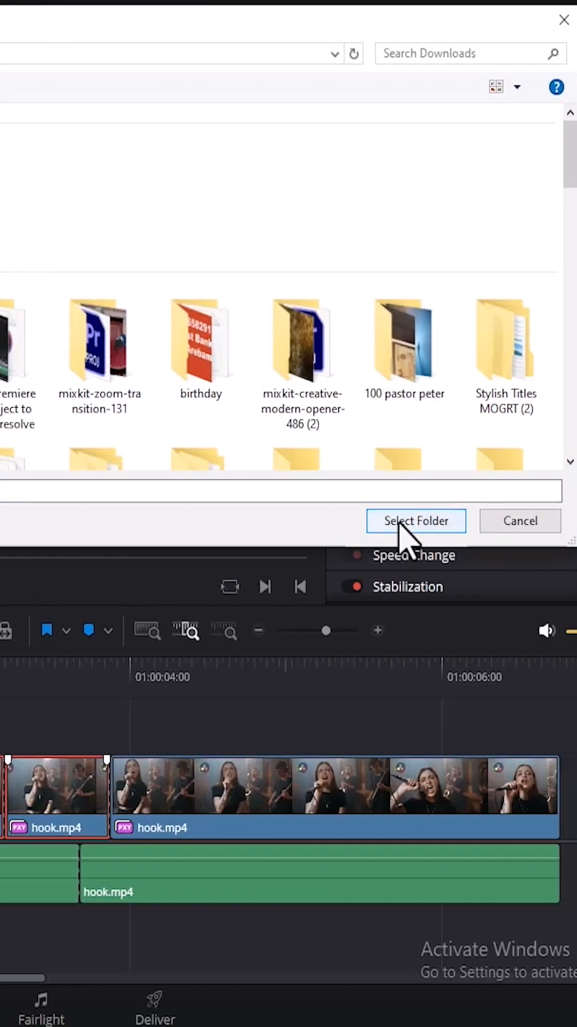
pyautogui.click(416, 521)
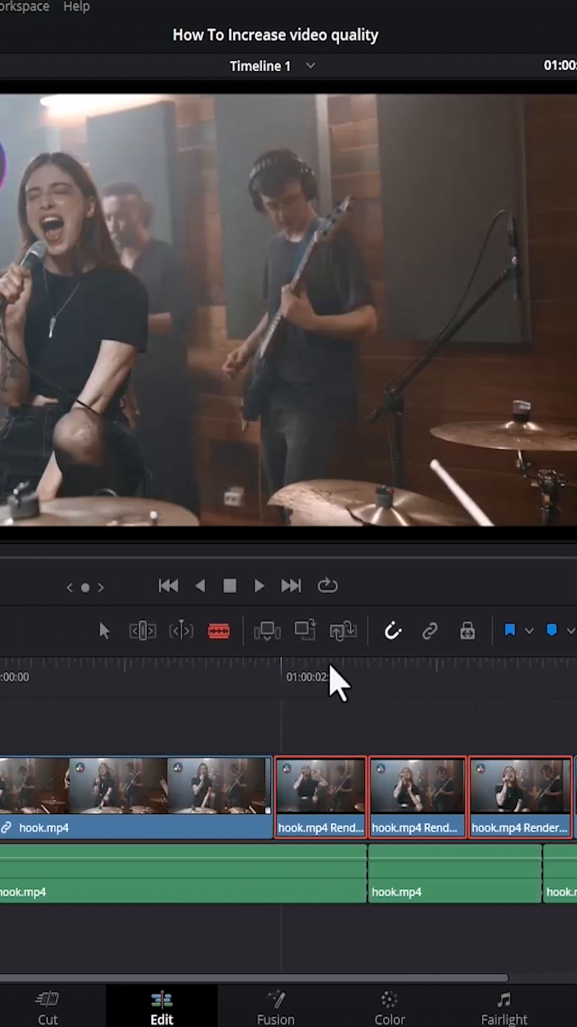
pyautogui.click(358, 675)
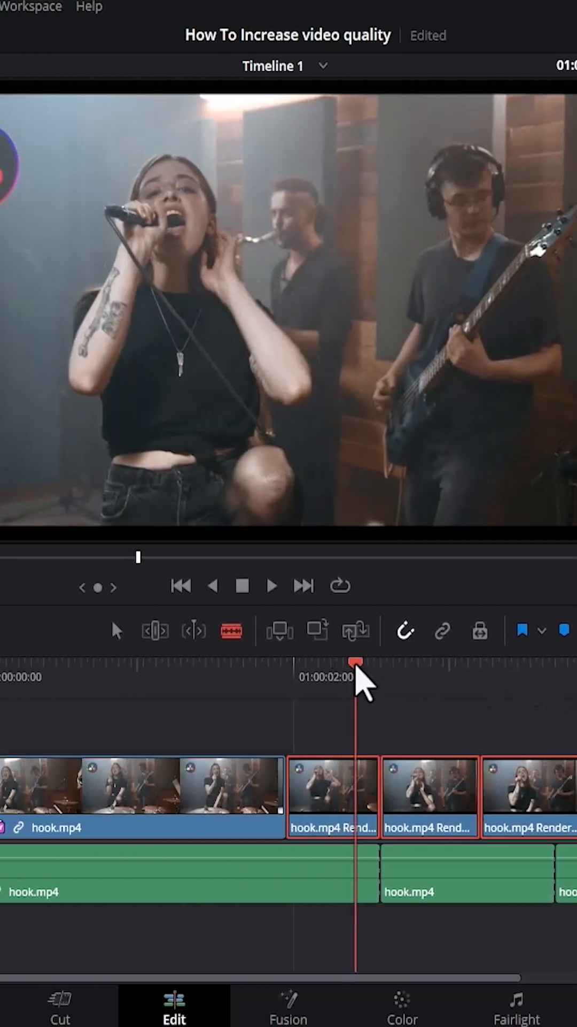